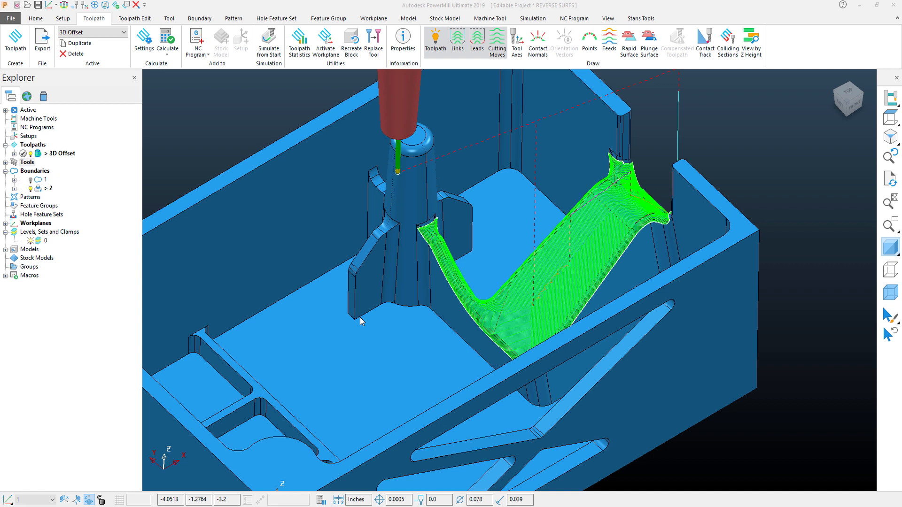
mouse_move(615, 226)
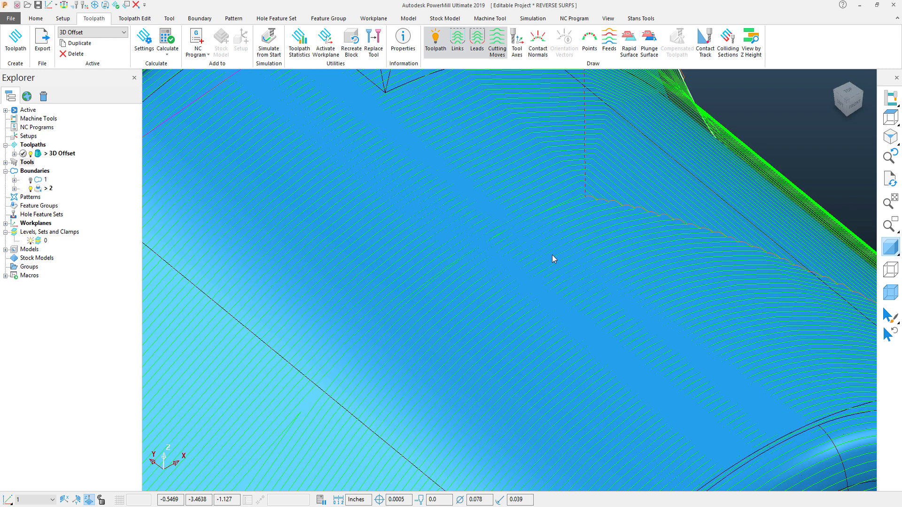
mouse_move(550, 283)
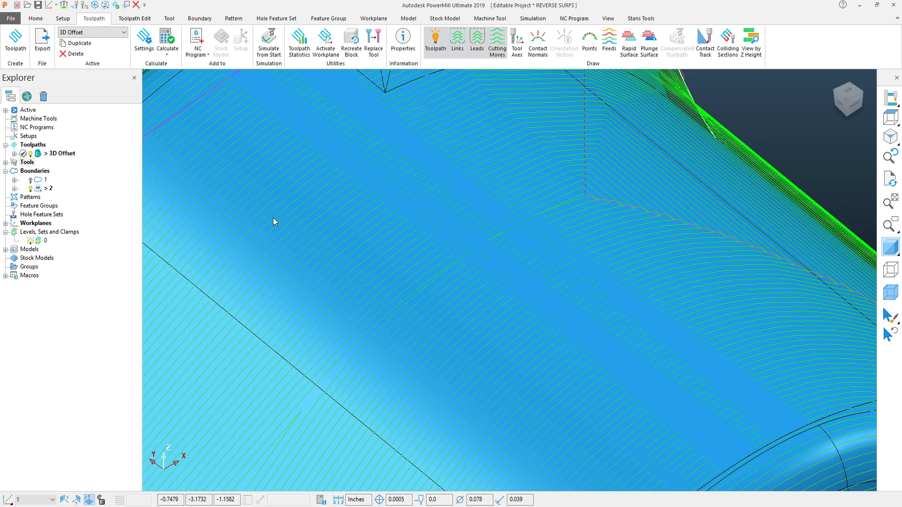
mouse_move(377, 207)
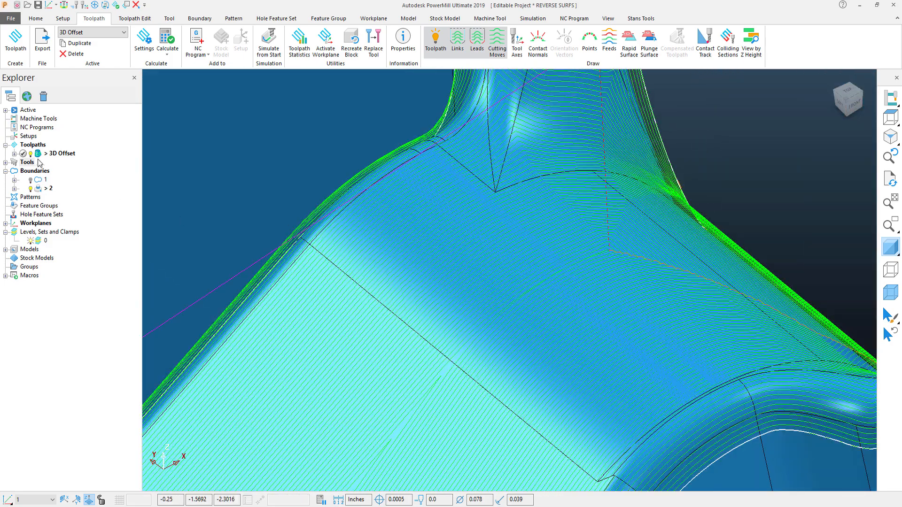
Show the 3D Offset toolpath's Point distribution page and enable the form for editing
click(62, 154)
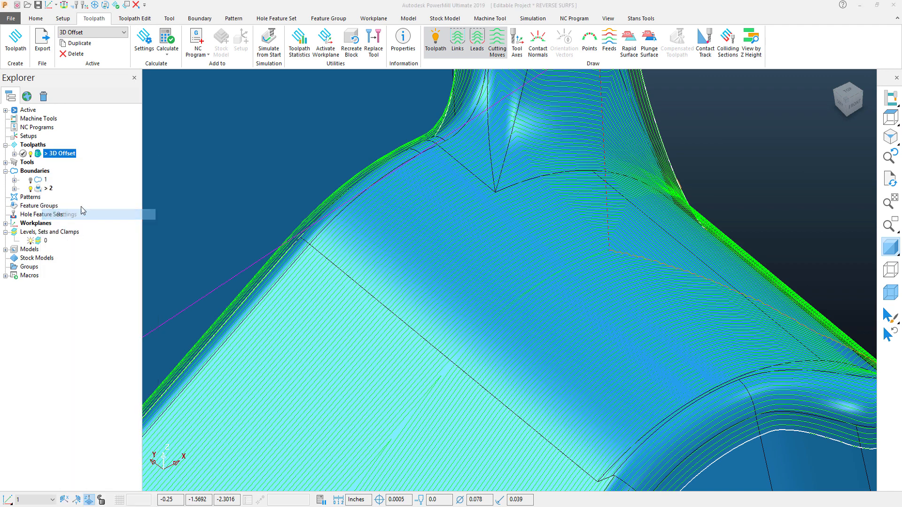
double_click(62, 154)
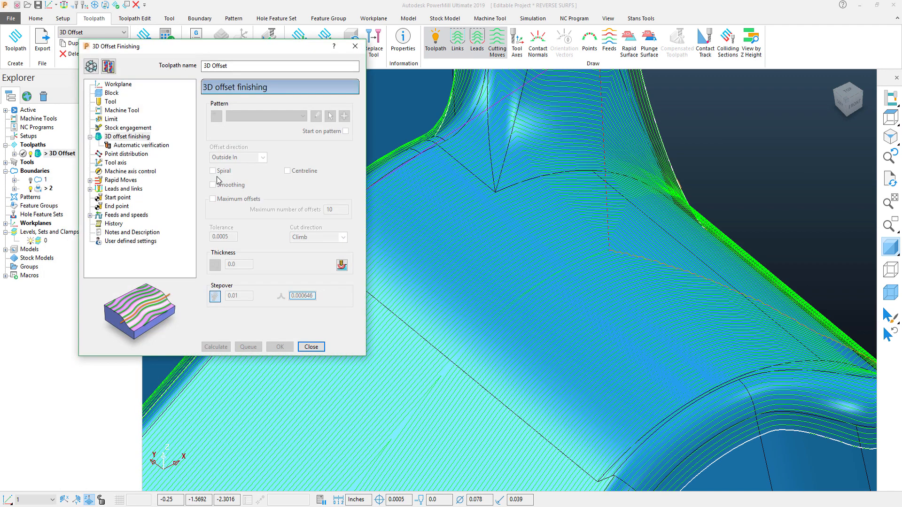
click(128, 153)
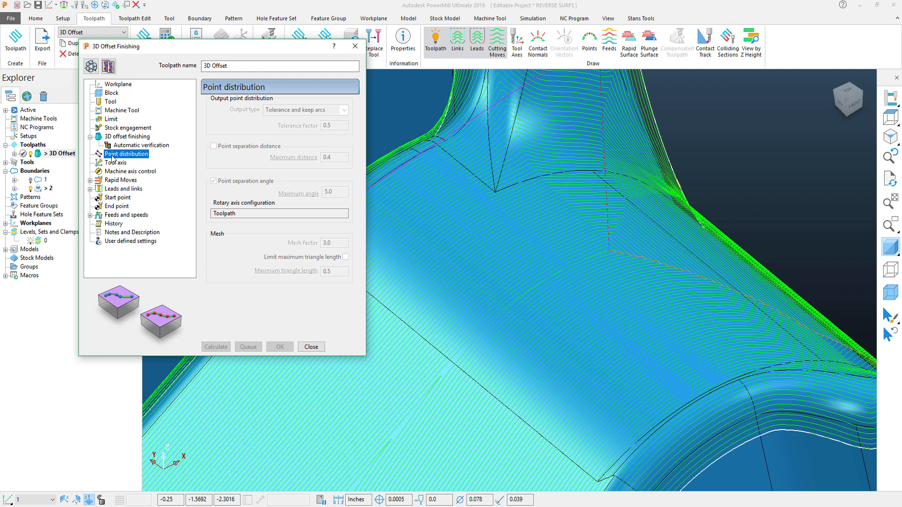
mouse_move(90, 66)
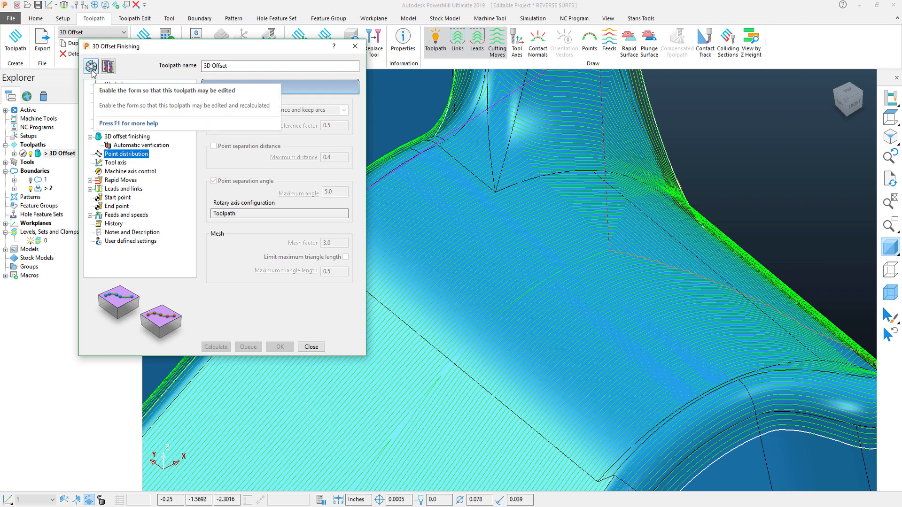
click(90, 67)
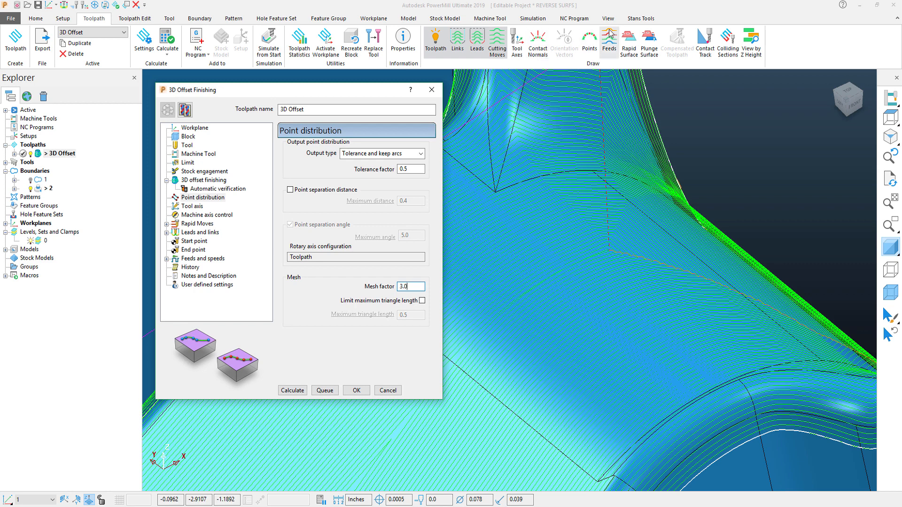
Bring up the Machining Model Drawing Options from the View tab
click(607, 19)
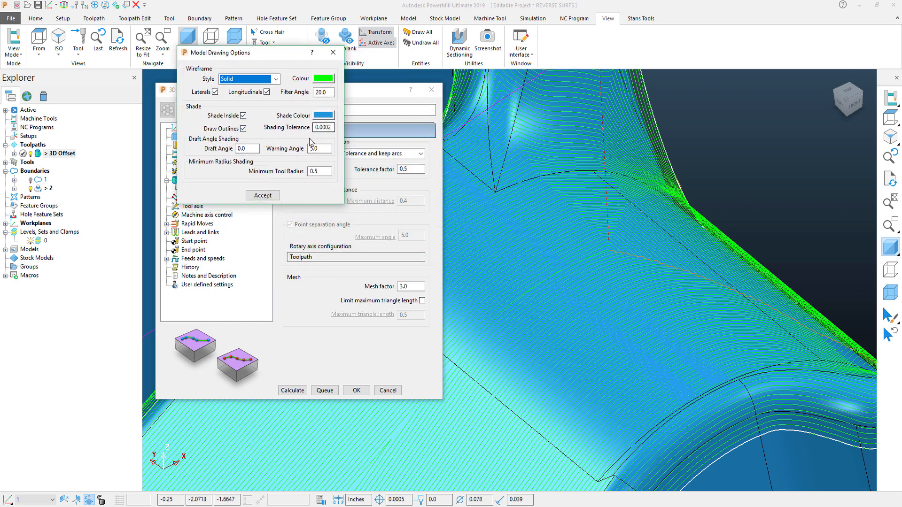
mouse_move(237, 149)
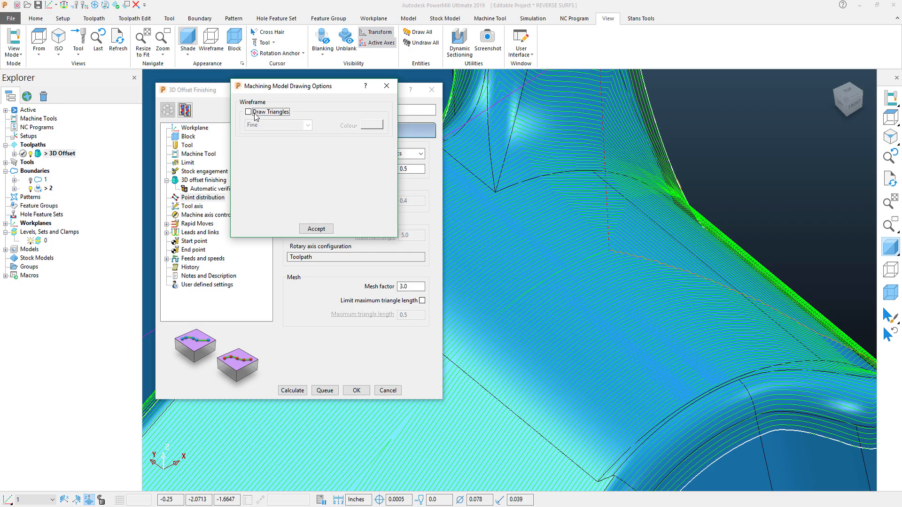
Draw the machining model's triangles in Fine and hide the 3D Offset toolpath to expose the mesh
click(248, 111)
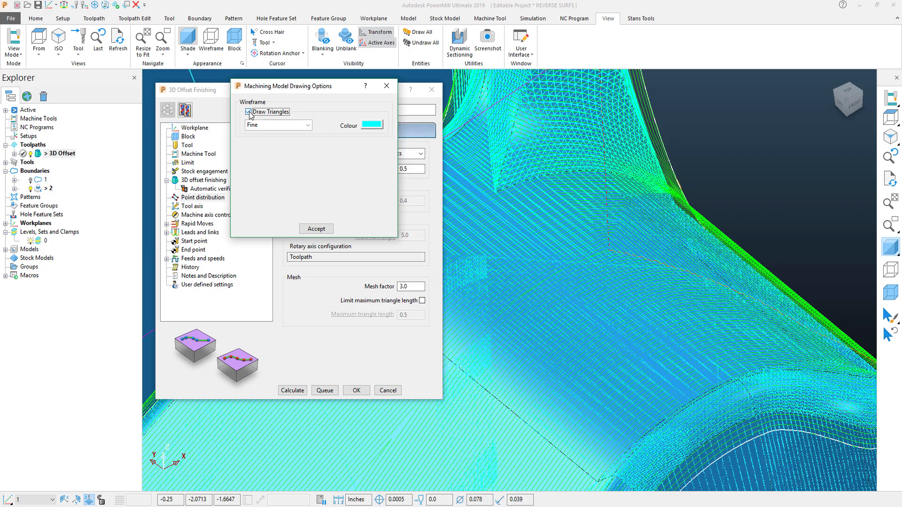
click(248, 112)
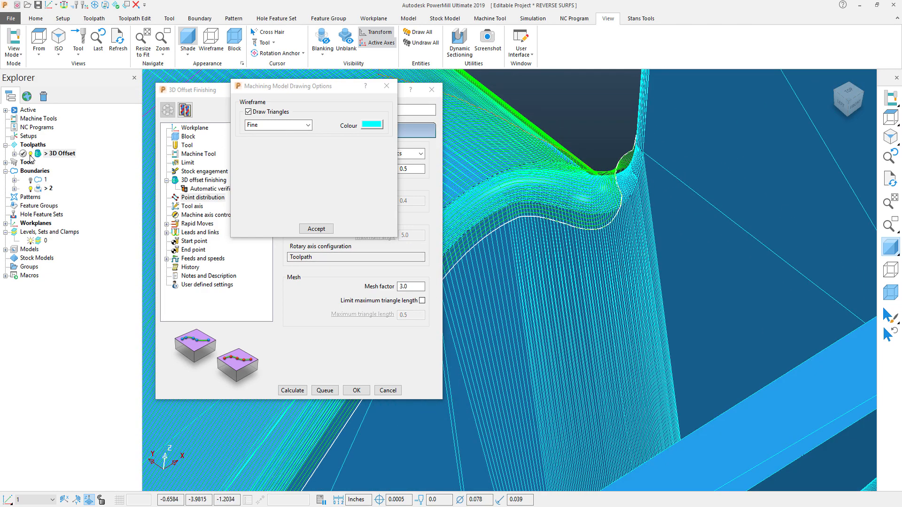
click(59, 153)
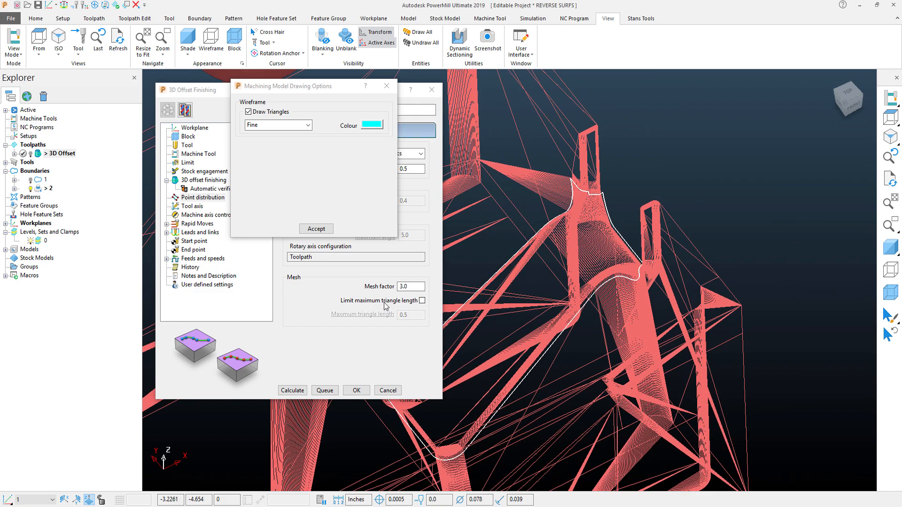
mouse_move(404, 306)
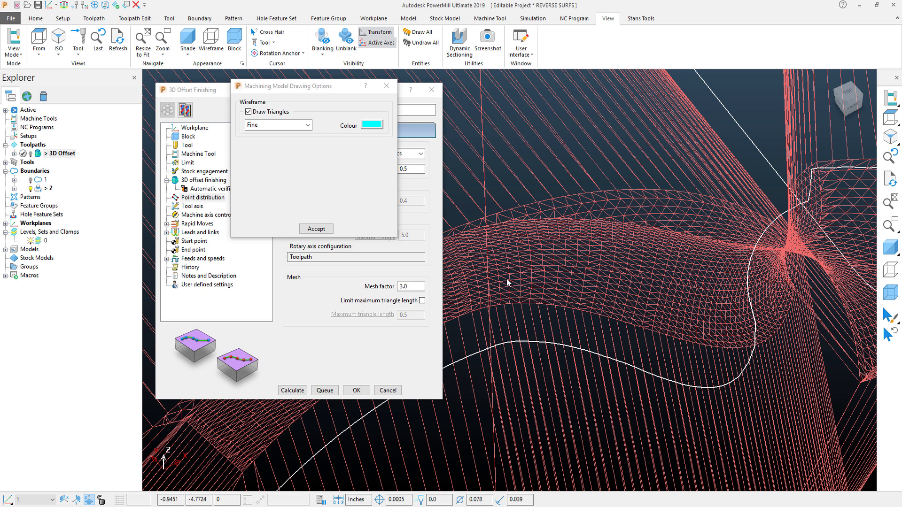
mouse_move(644, 280)
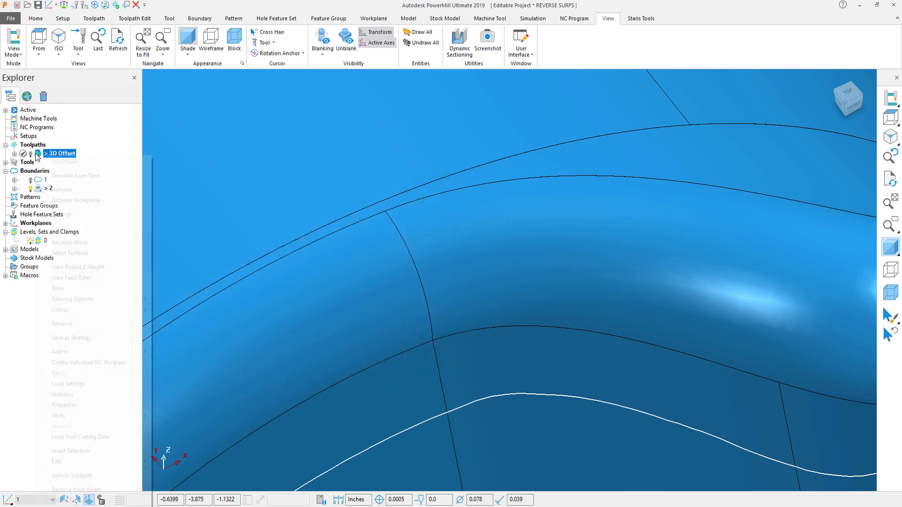
right_click(59, 153)
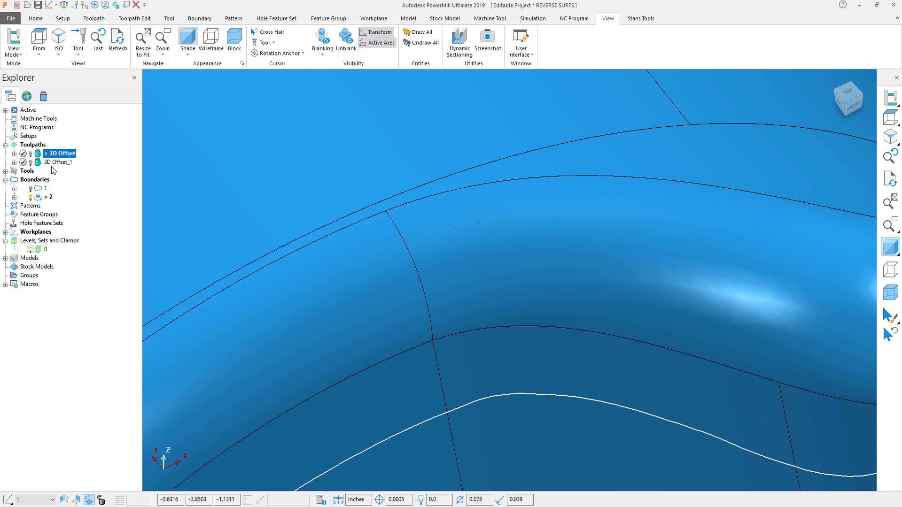
click(62, 163)
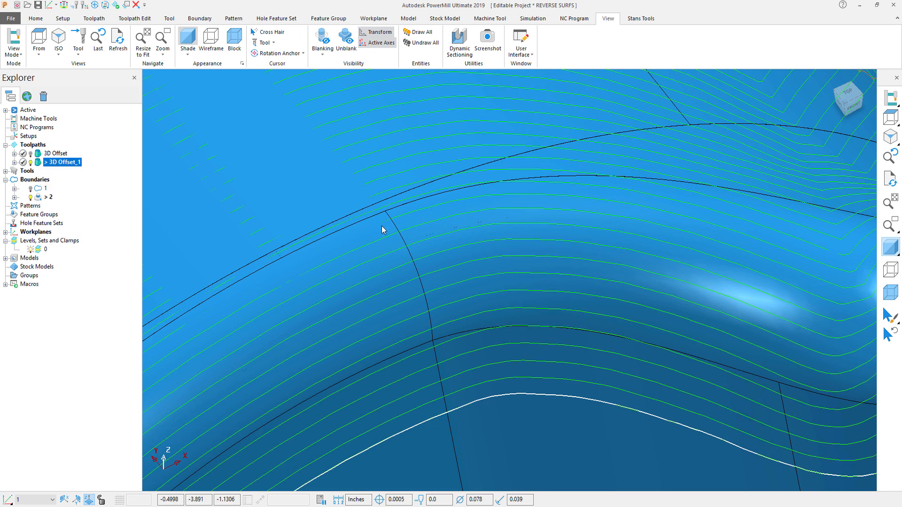
right_click(64, 162)
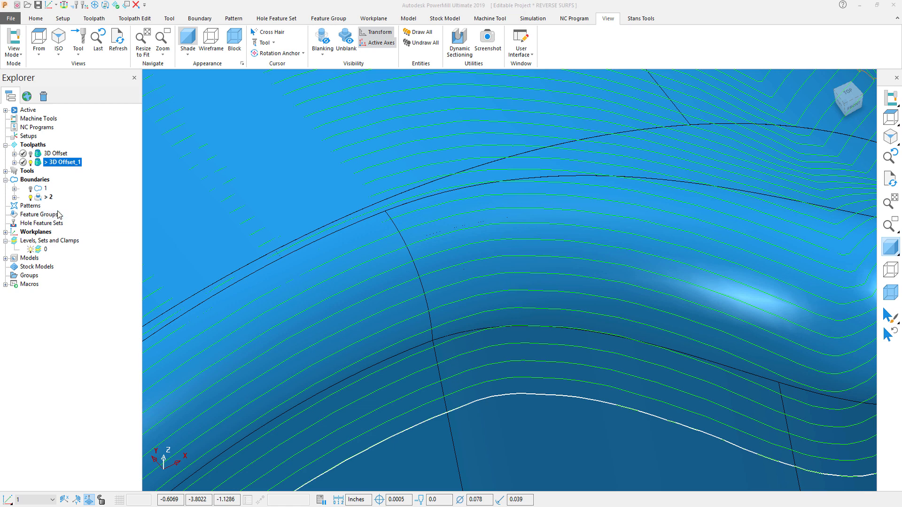
Recalculate 3D Offset_1 with its Point distribution mesh factor set to 0.2
double_click(65, 162)
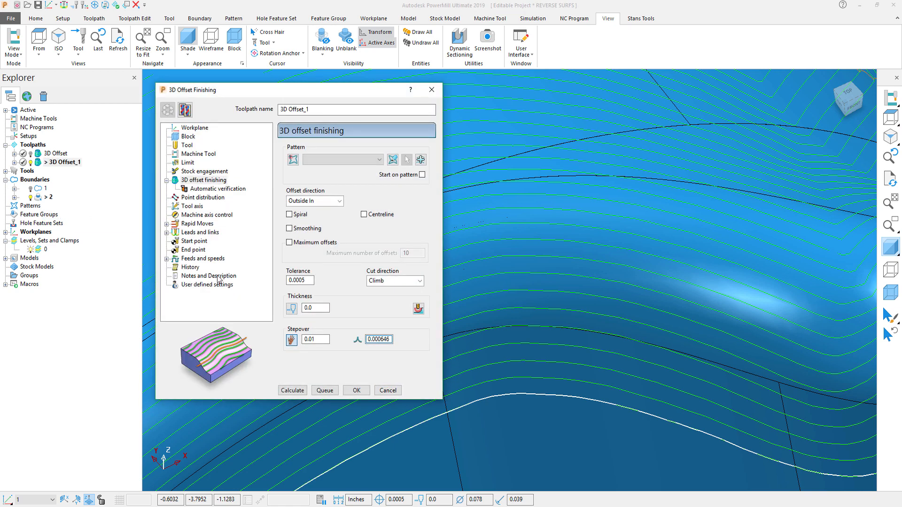
click(202, 197)
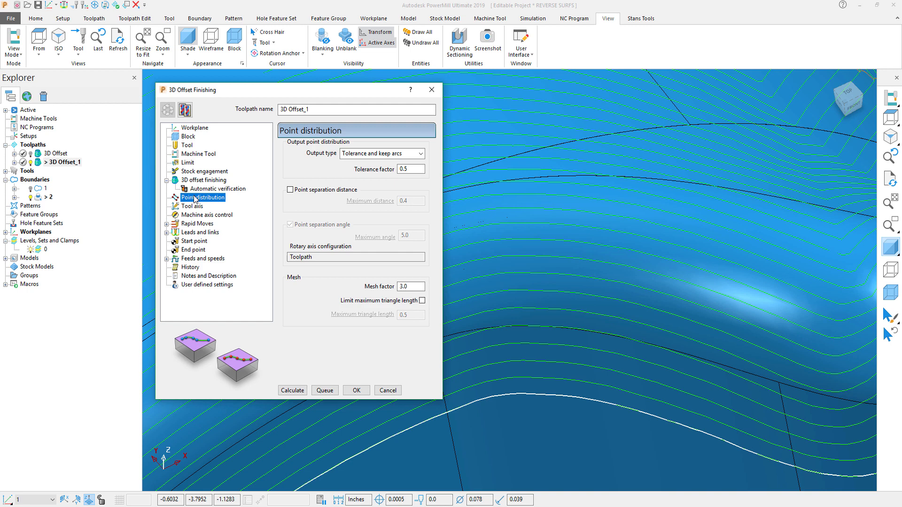
click(410, 286)
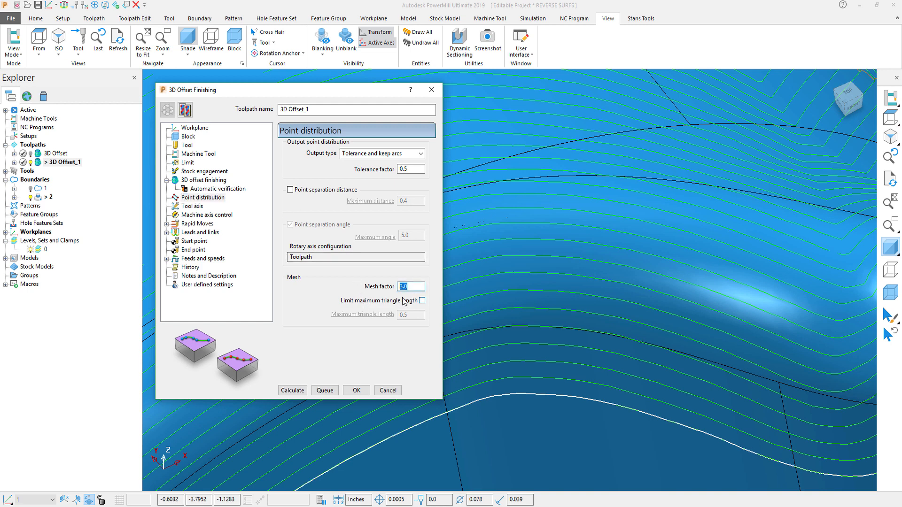
text(.2)
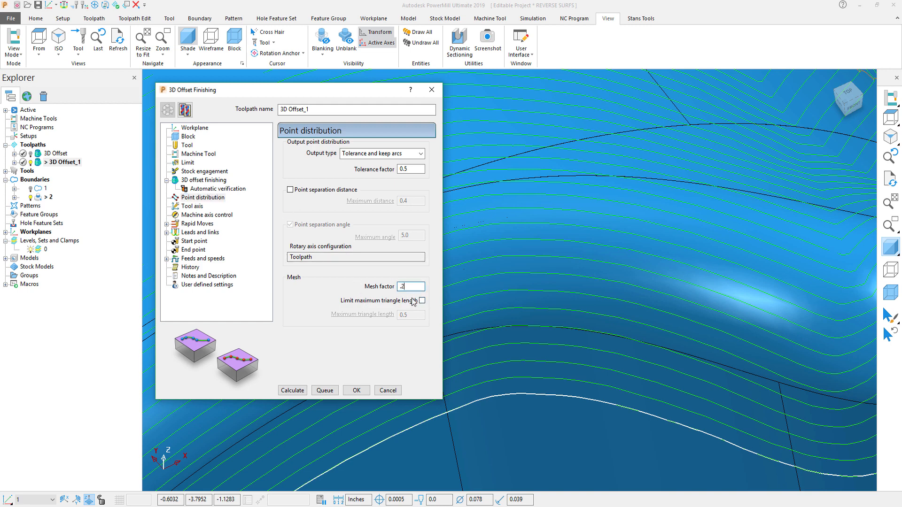
click(292, 390)
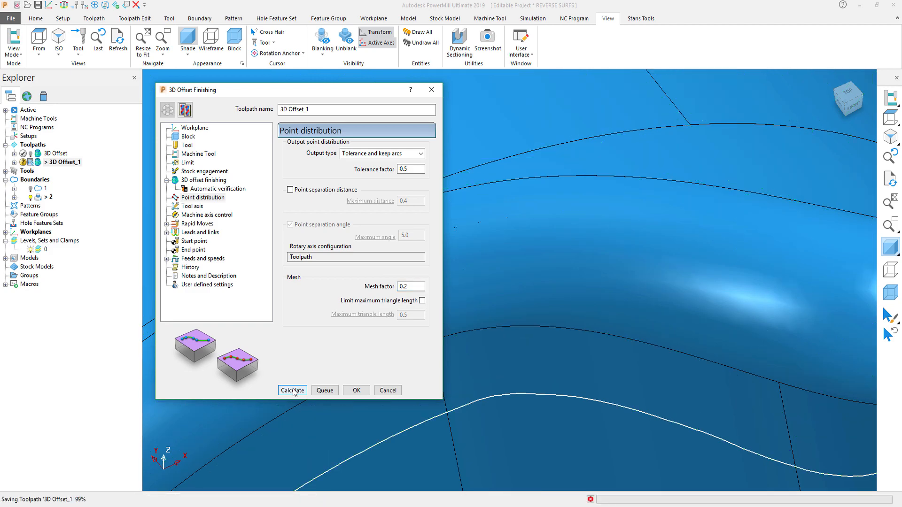
click(291, 390)
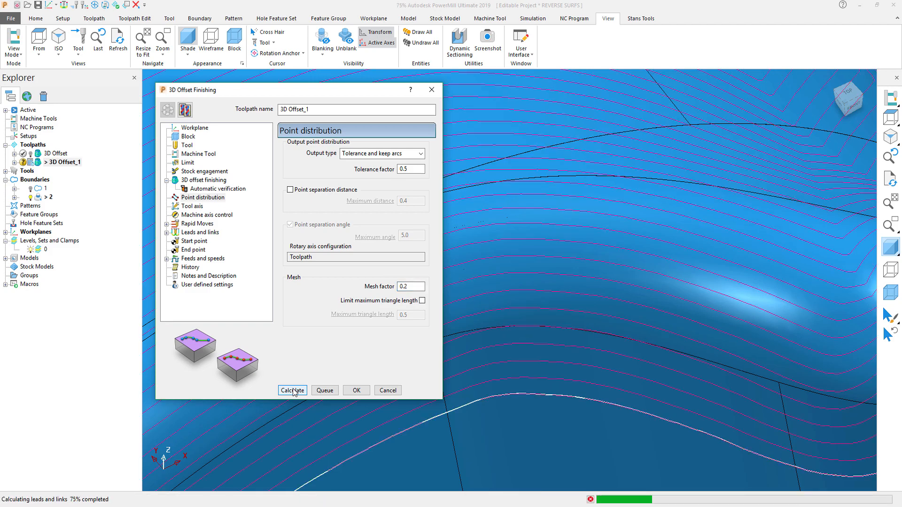
click(291, 390)
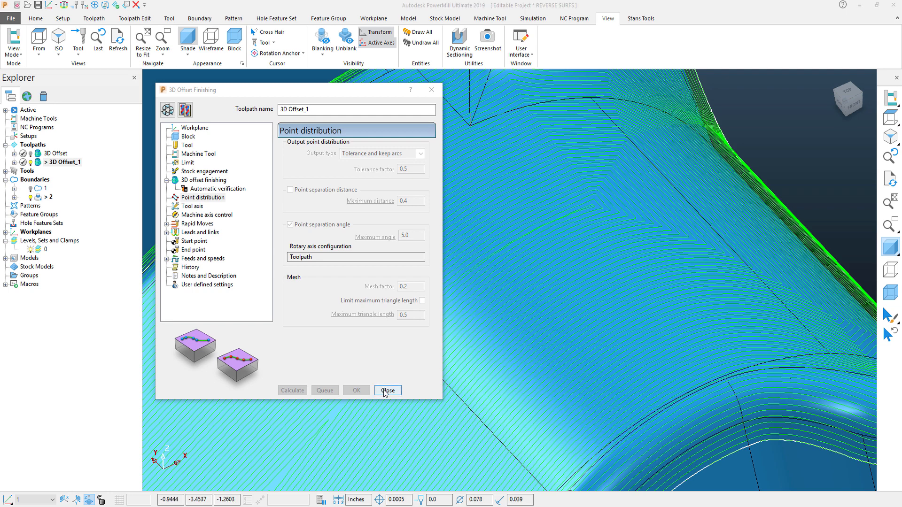
click(387, 389)
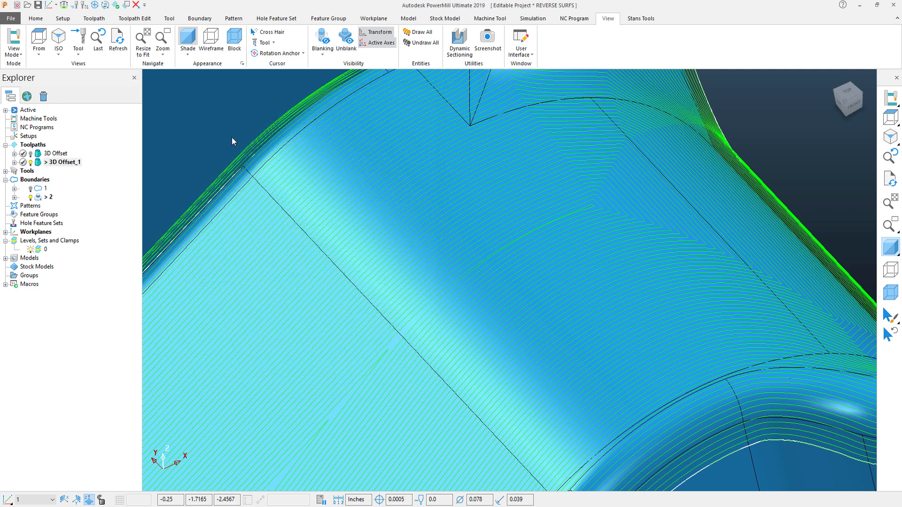
mouse_move(332, 72)
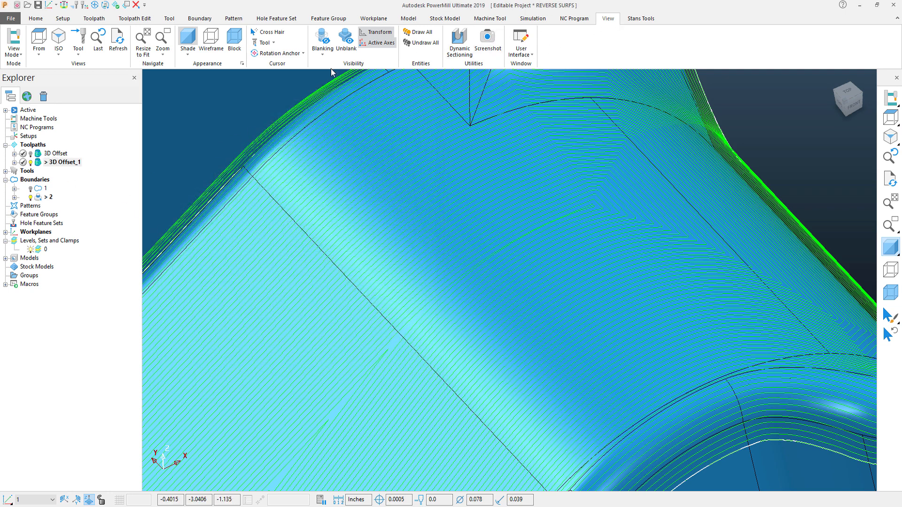
Bring up the model drawing options again for the recalculated toolpath
click(242, 64)
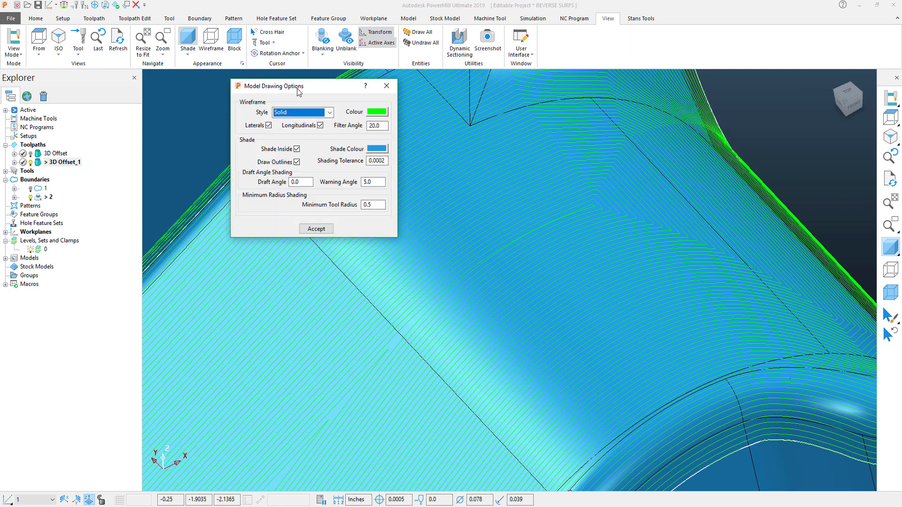
Move the drawing options aside and hide 3D Offset_1 to reveal the denser fine triangle mesh
drag(276, 85, 230, 70)
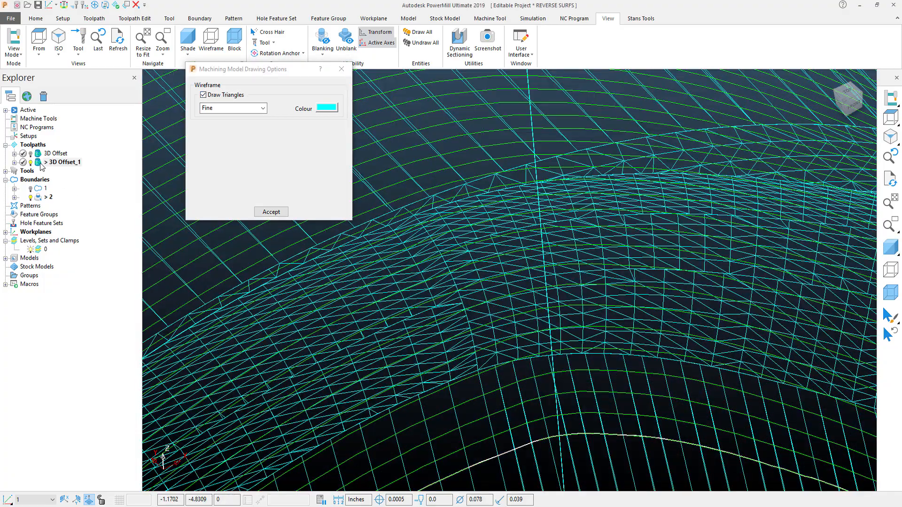
click(65, 162)
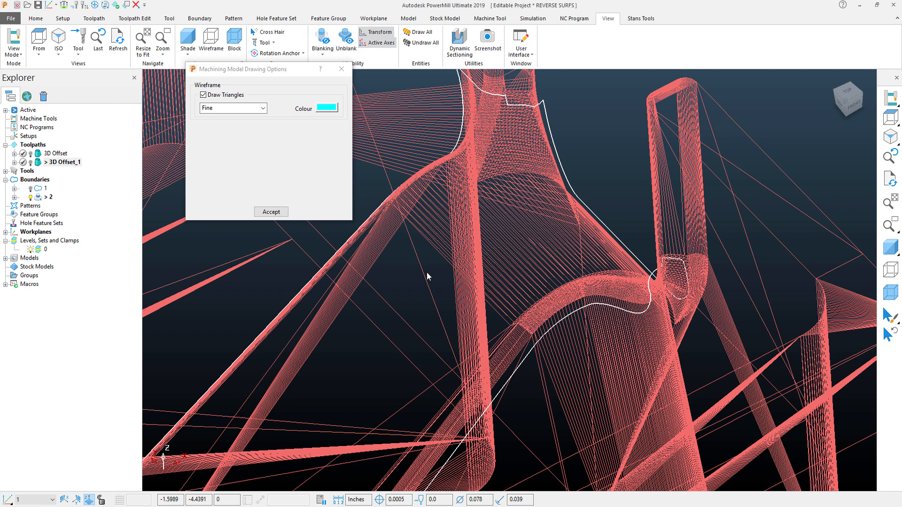
mouse_move(416, 252)
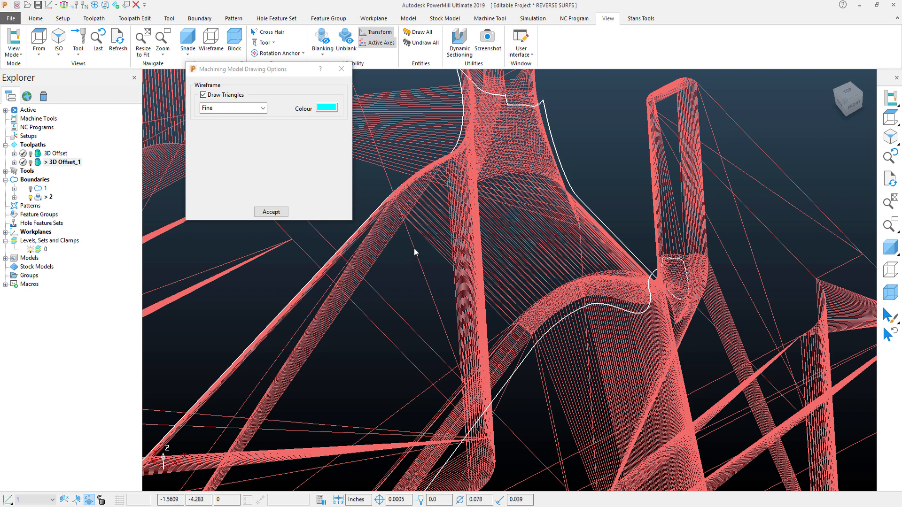
mouse_move(435, 228)
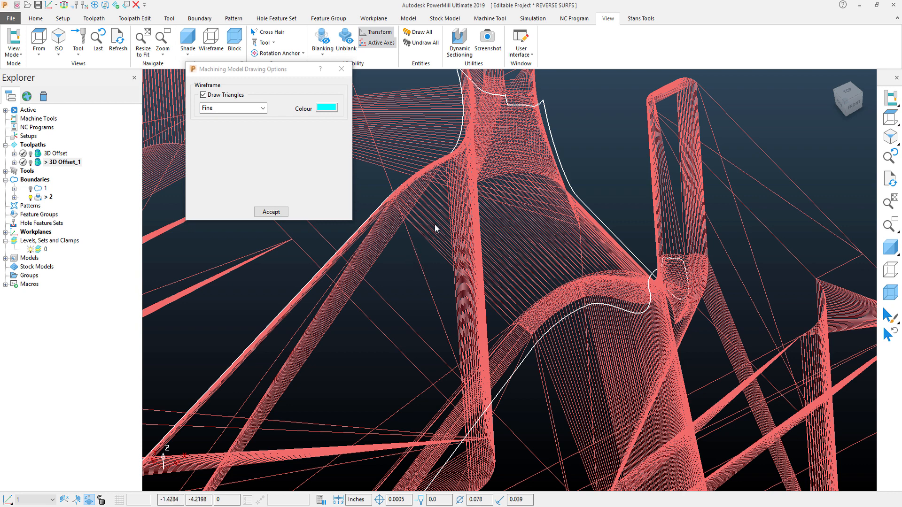